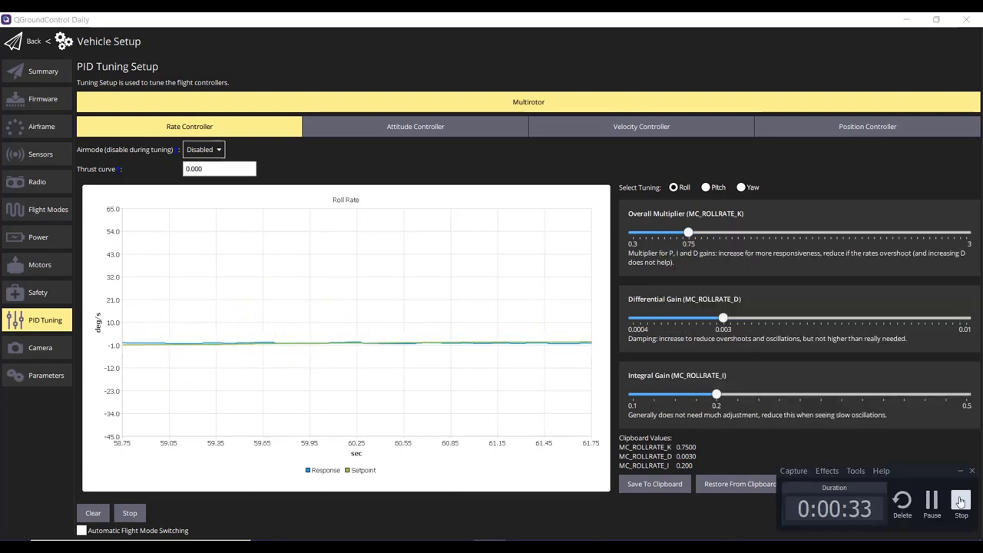
Select Yaw under Select Tuning to show the yaw rate graph with its multiplier and integral gains
{"action": "left_click", "coordinate": [741, 187]}
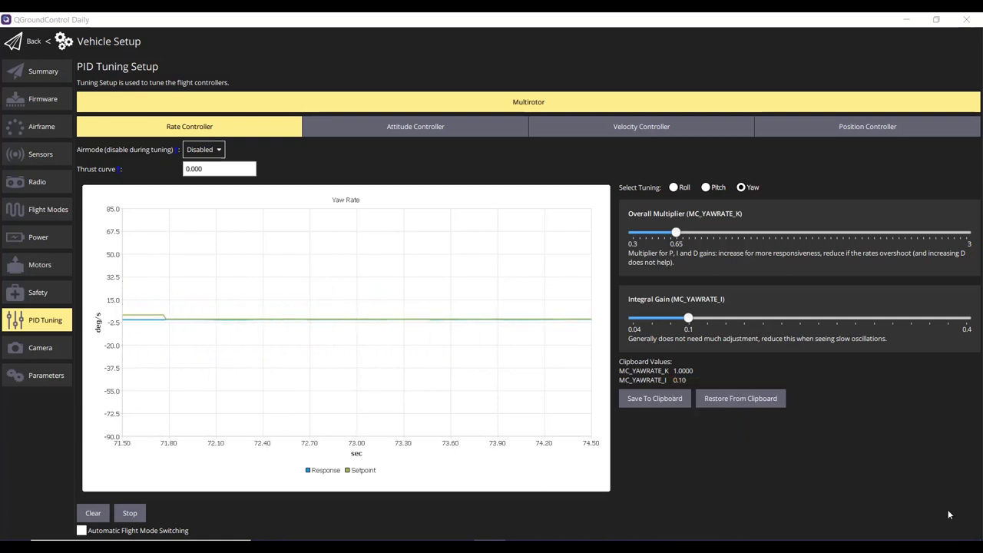
{"action": "left_click_drag", "start_coordinate": [675, 232], "coordinate": [706, 232]}
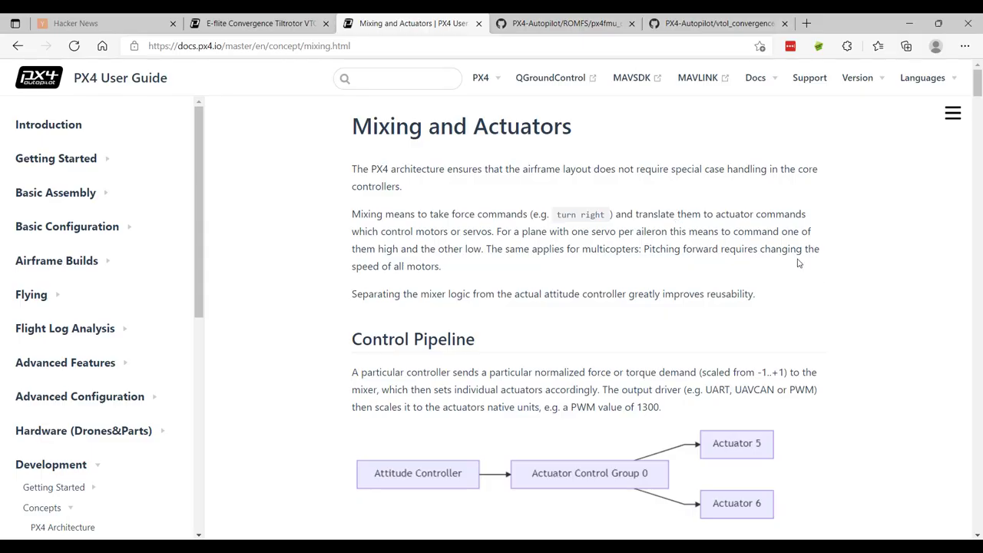
Highlight the Control Group #1 VTOL/Alternate heading and roll ALT line, then return to the GitHub airframes tab
{"action": "scroll", "scroll_direction": "down", "scroll_amount": 3}
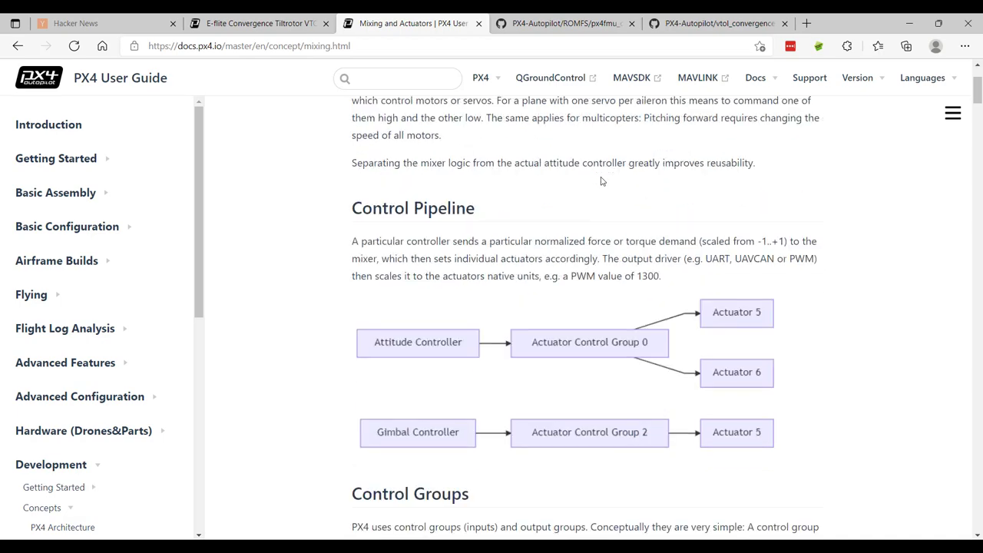
{"action": "scroll", "scroll_direction": "down", "scroll_amount": 3}
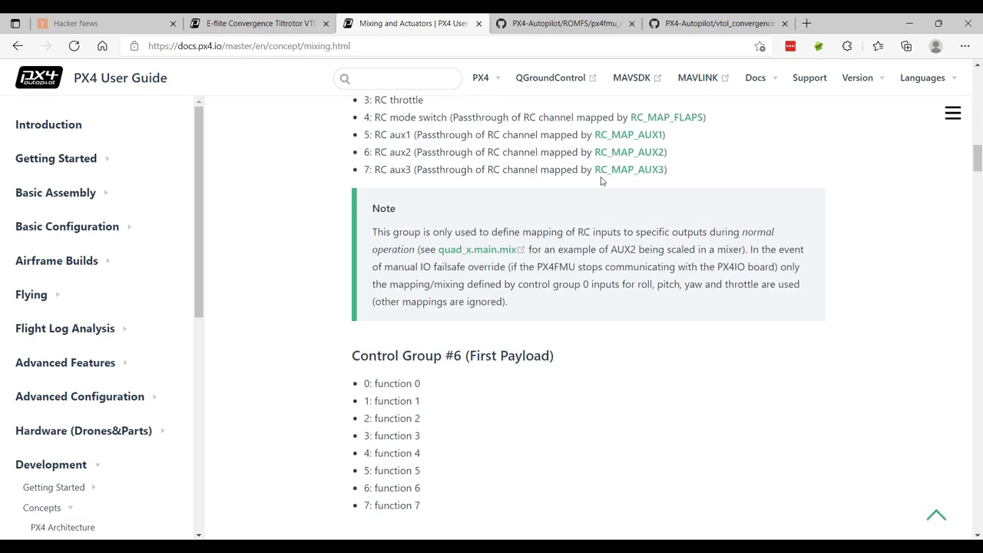
{"action": "scroll", "scroll_direction": "up", "scroll_amount": 3}
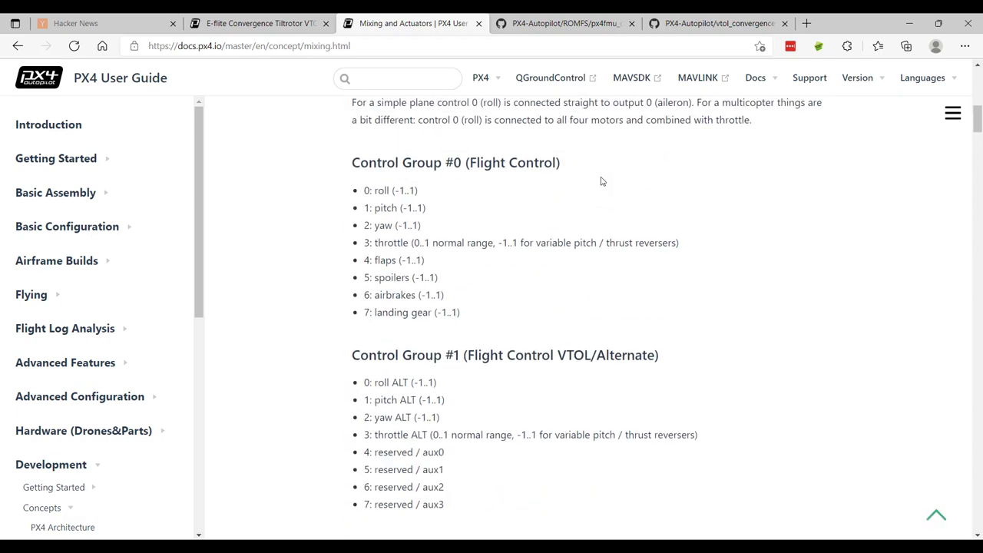
{"action": "scroll", "scroll_direction": "down", "scroll_amount": 3}
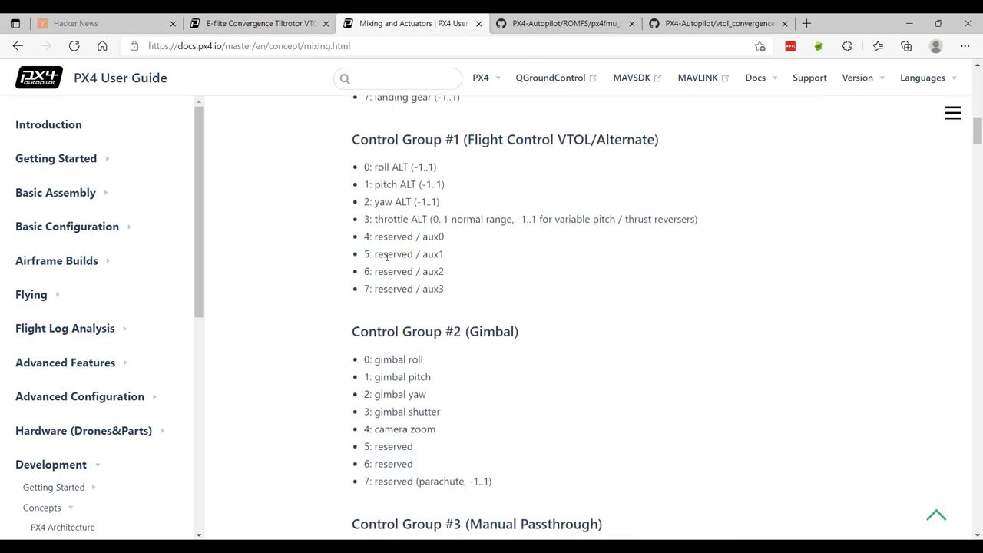
{"action": "mouse_move", "coordinate": [702, 305]}
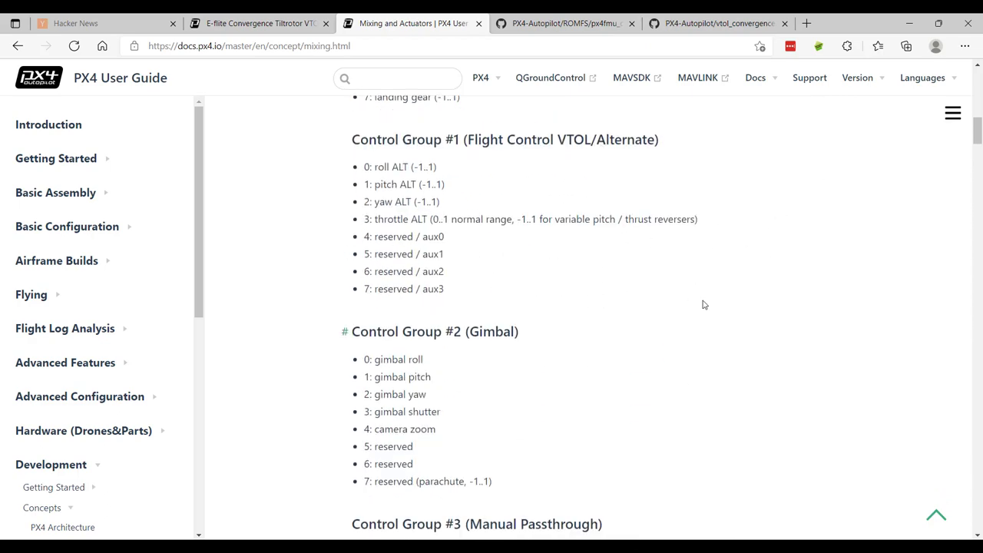
{"action": "mouse_move", "coordinate": [810, 217]}
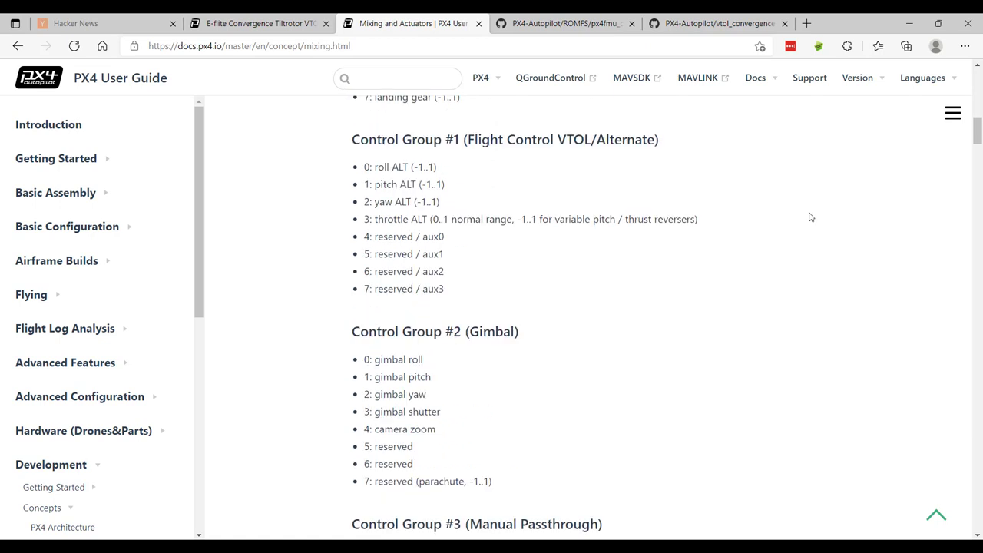
{"action": "mouse_move", "coordinate": [714, 202]}
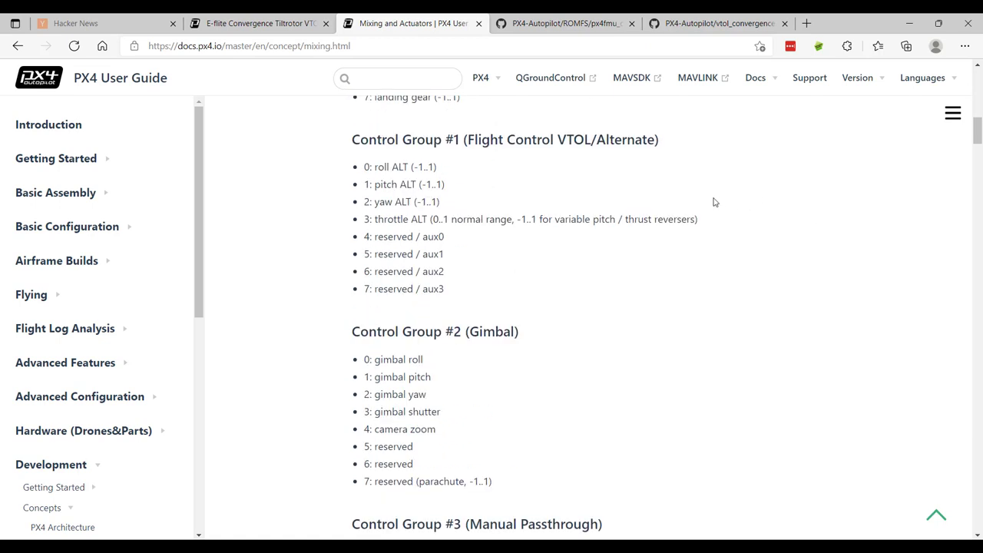
{"action": "mouse_move", "coordinate": [824, 184]}
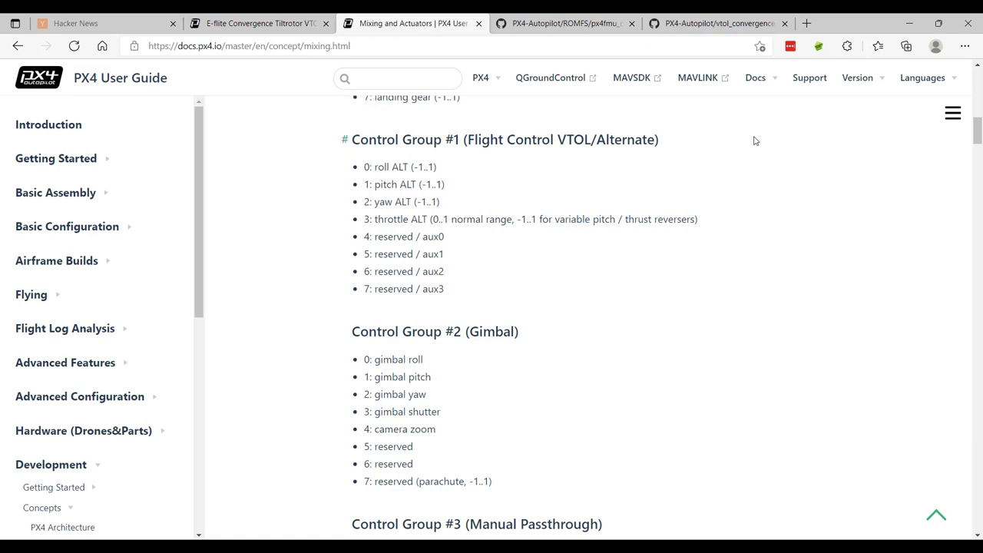
{"action": "mouse_move", "coordinate": [409, 181]}
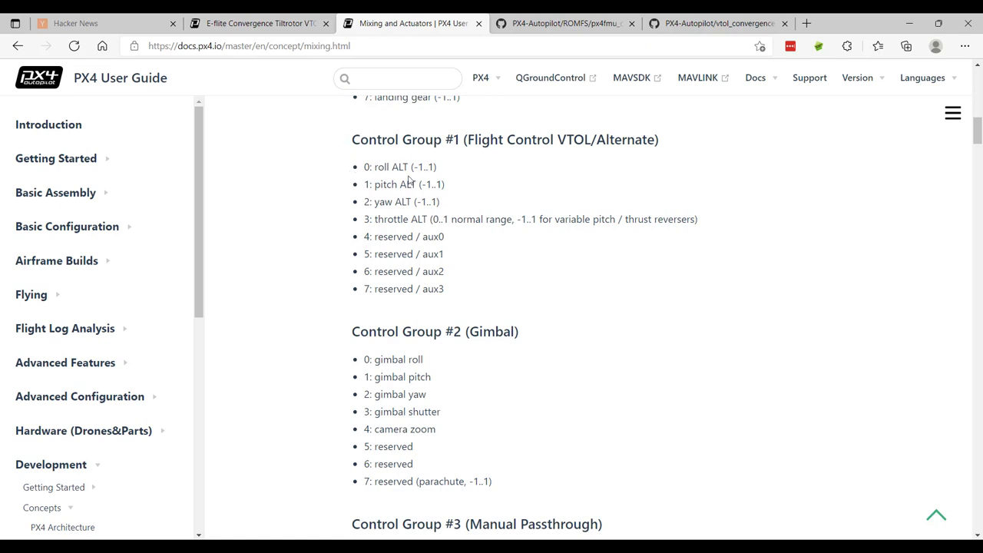
{"action": "left_click_drag", "start_coordinate": [376, 167], "coordinate": [464, 331]}
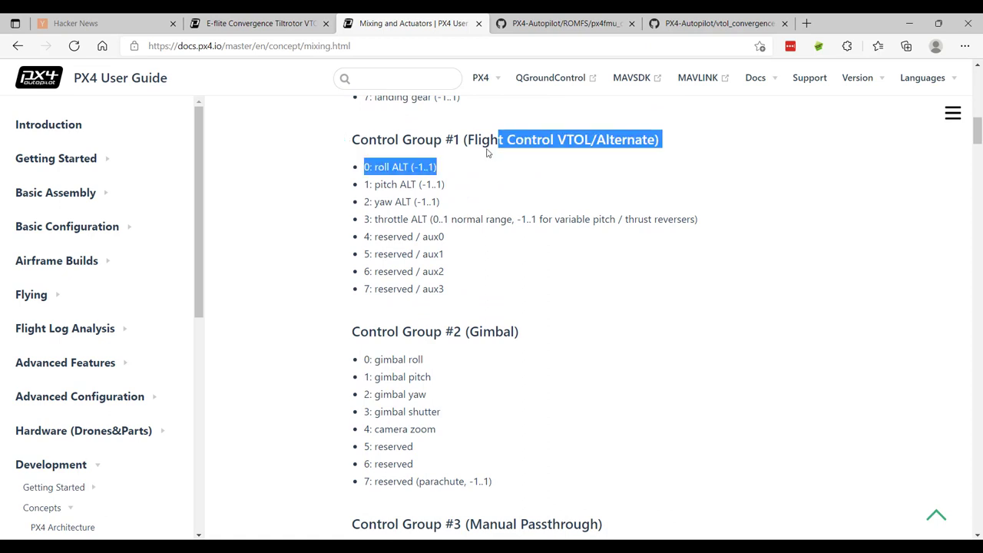
{"action": "left_click", "coordinate": [565, 23]}
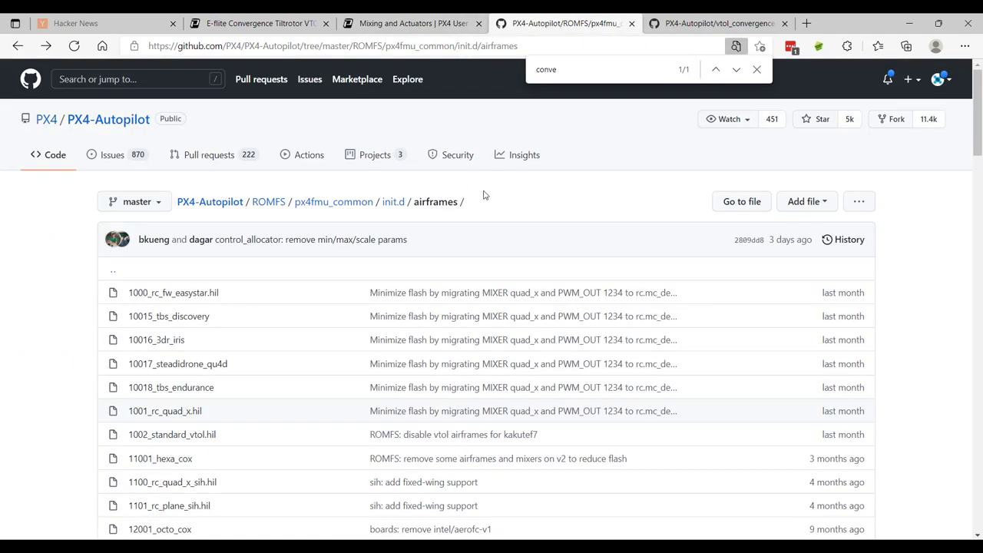
Dismiss the in-page search and open the 13012_convergence airframe file
{"action": "key", "text": "Escape"}
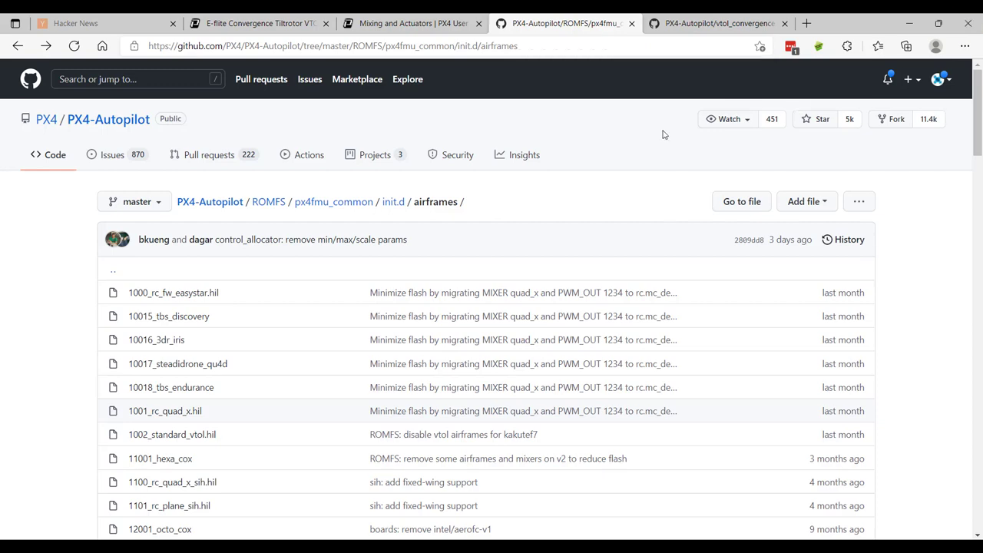
{"action": "scroll", "scroll_direction": "down", "scroll_amount": 3}
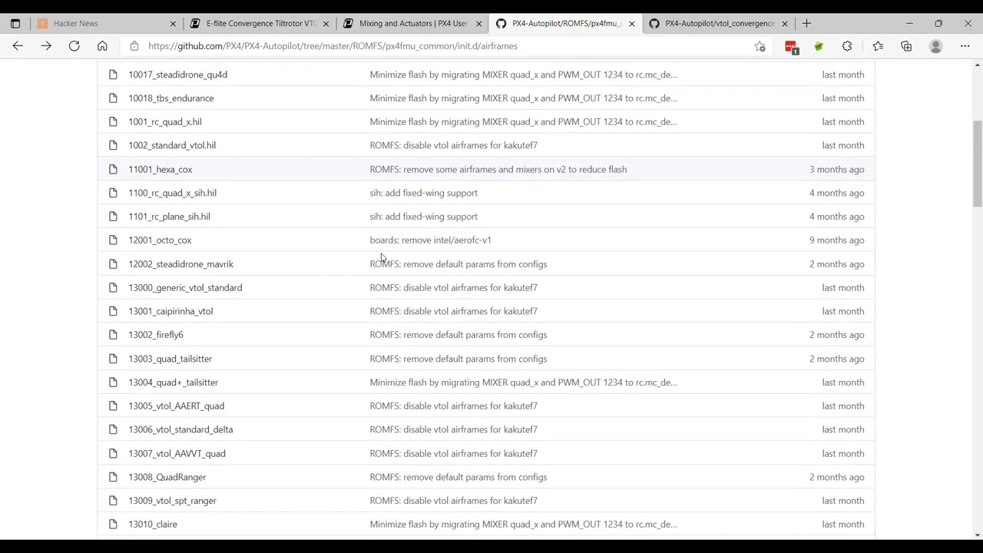
{"action": "scroll", "scroll_direction": "down", "scroll_amount": 3}
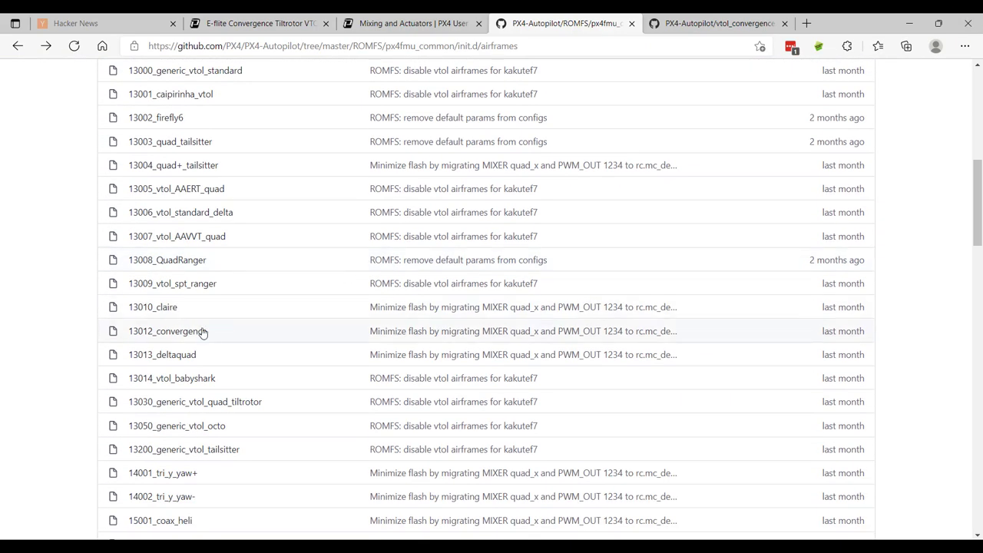
{"action": "mouse_move", "coordinate": [167, 331]}
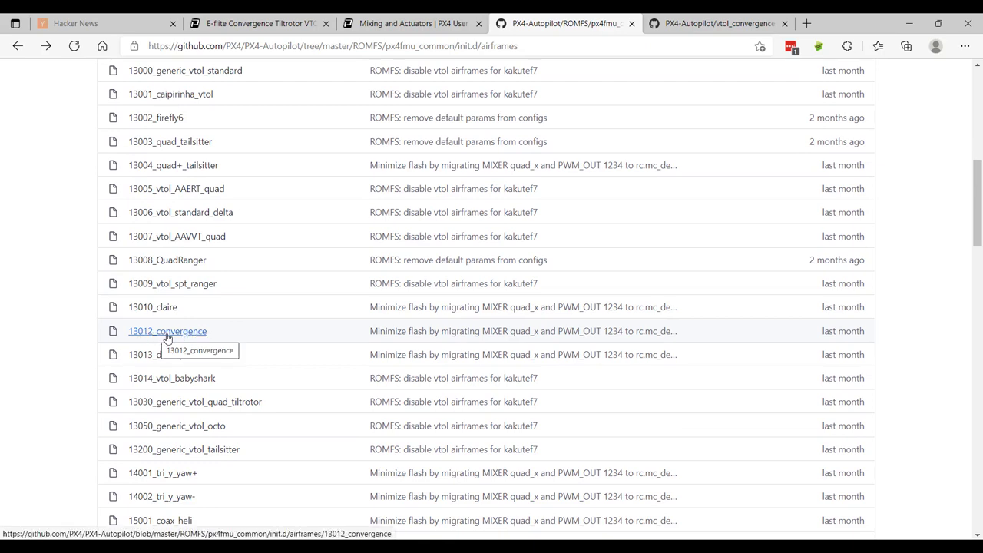
{"action": "left_click", "coordinate": [167, 331]}
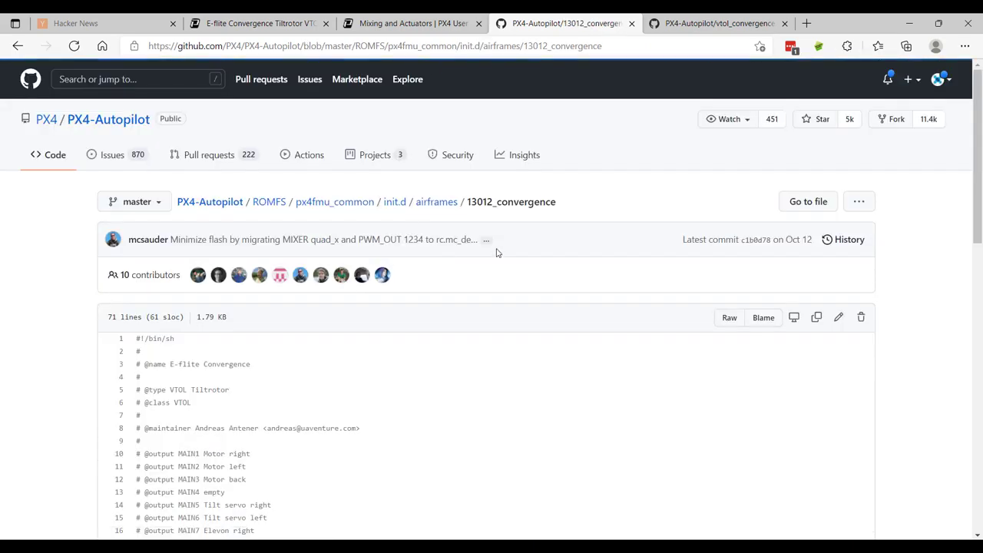
Scroll through the airframe file until the 'set MIXER vtol_convergence' line is visible
{"action": "scroll", "scroll_direction": "down", "scroll_amount": 3}
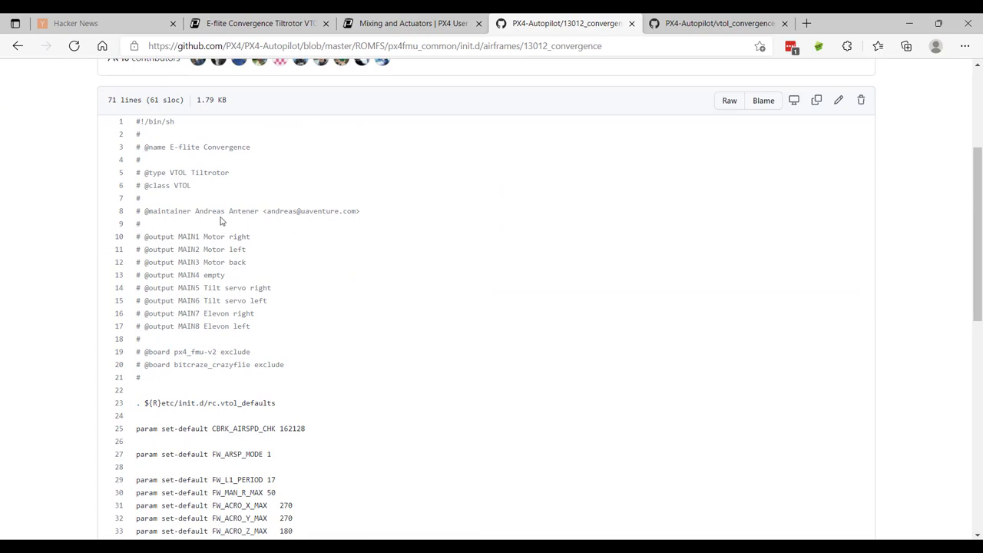
{"action": "mouse_move", "coordinate": [274, 222]}
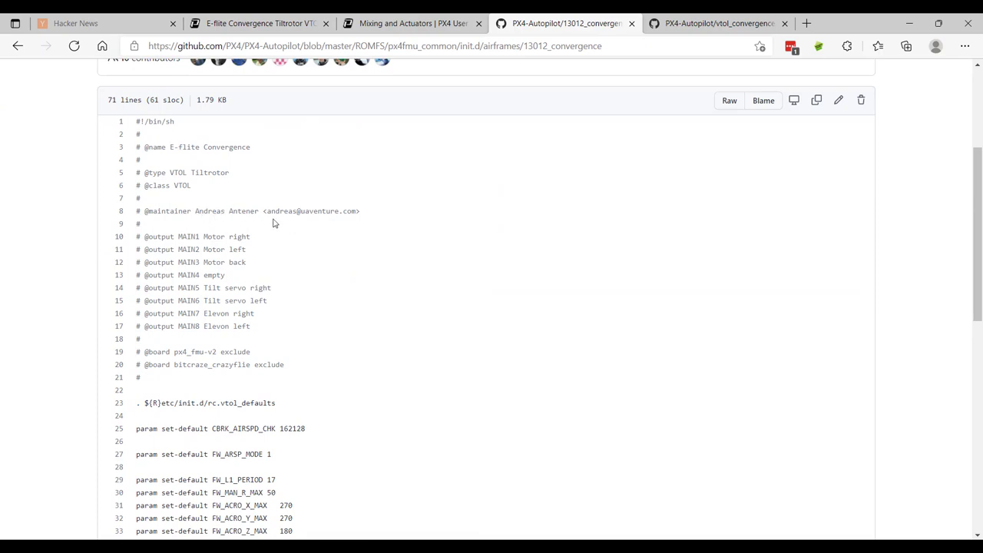
{"action": "mouse_move", "coordinate": [430, 238]}
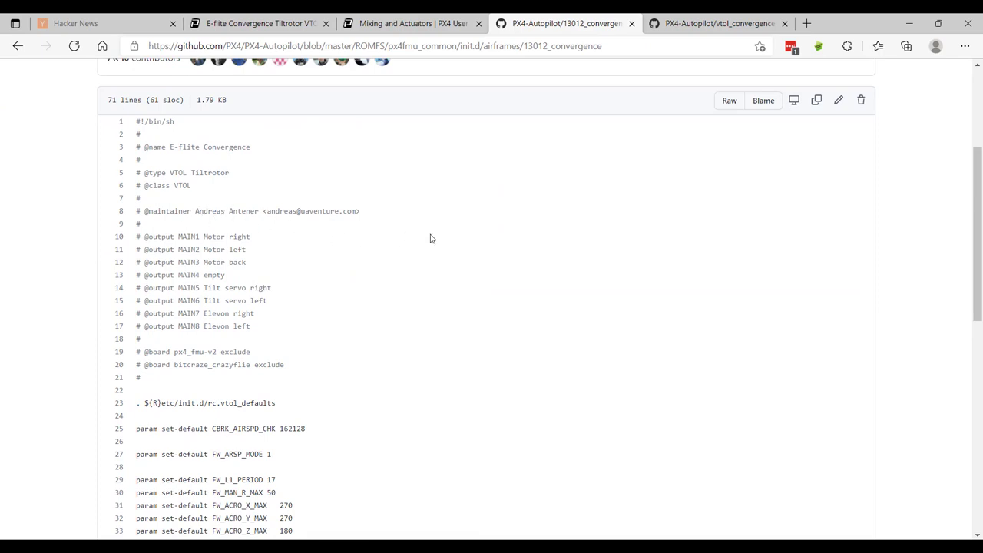
{"action": "scroll", "scroll_direction": "down", "scroll_amount": 3}
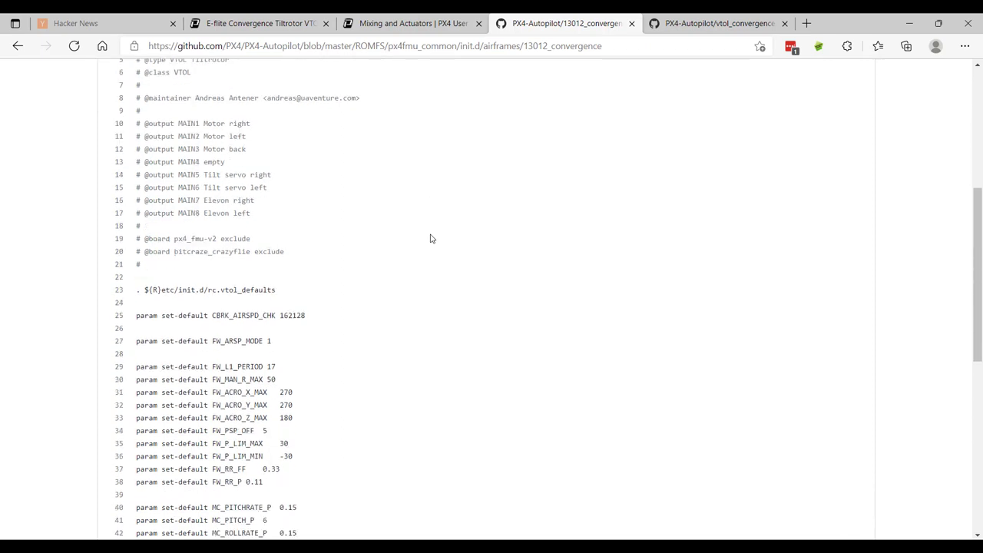
{"action": "scroll", "scroll_direction": "down", "scroll_amount": 3}
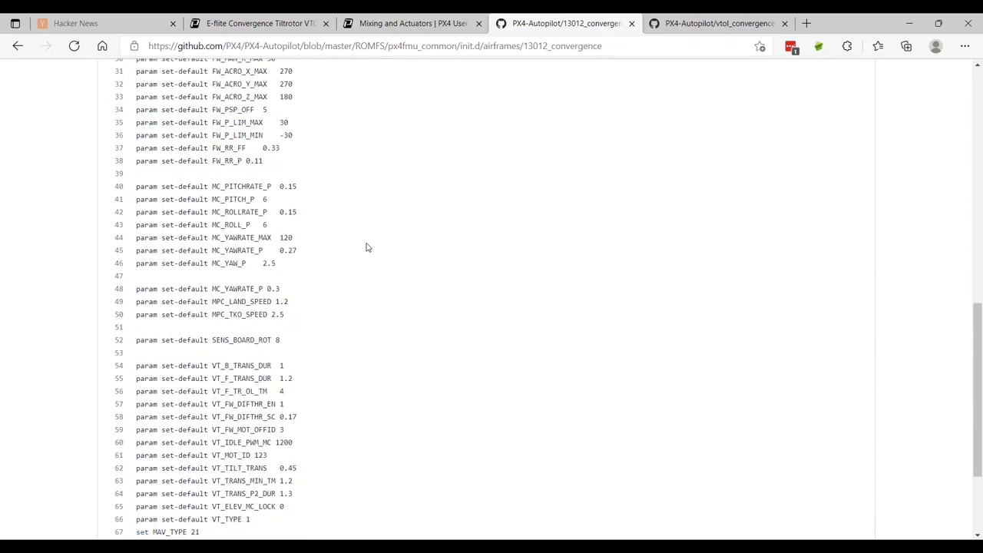
{"action": "scroll", "scroll_direction": "up", "scroll_amount": 3}
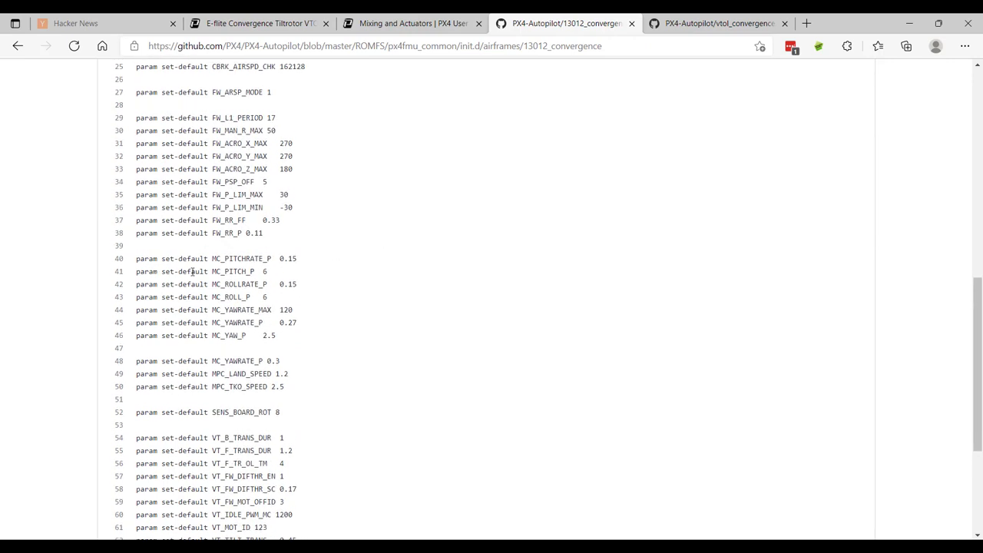
{"action": "scroll", "scroll_direction": "down", "scroll_amount": 3}
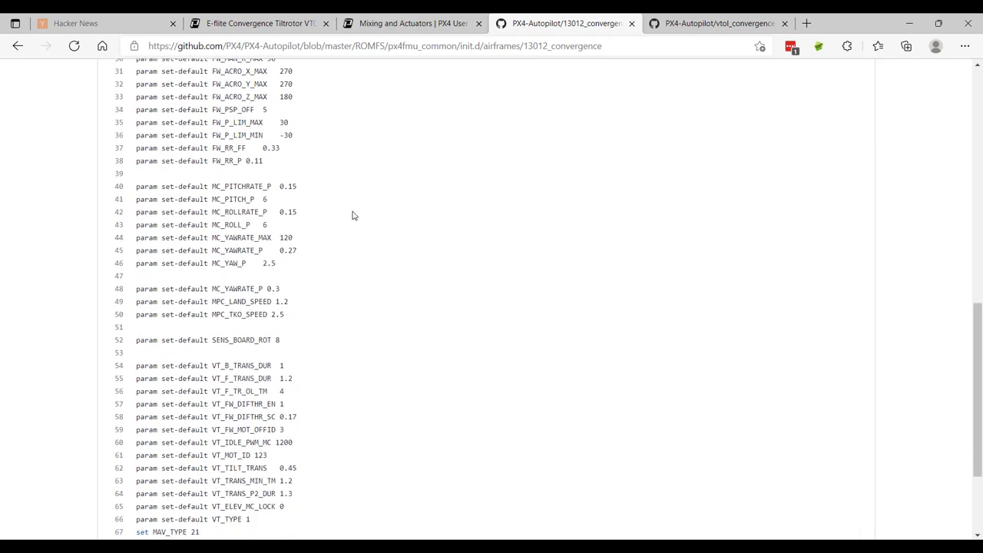
{"action": "scroll", "scroll_direction": "down", "scroll_amount": 3}
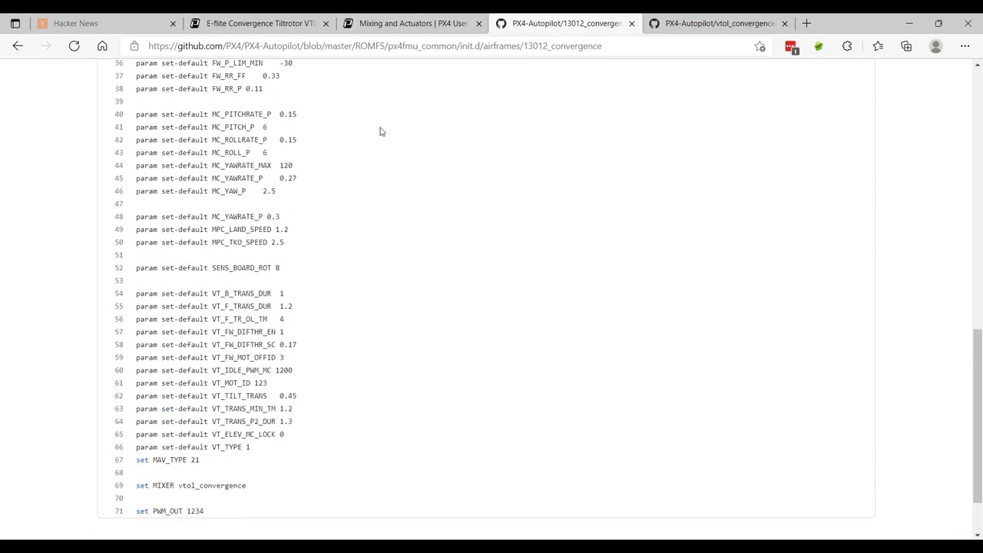
{"action": "scroll", "scroll_direction": "down", "scroll_amount": 3}
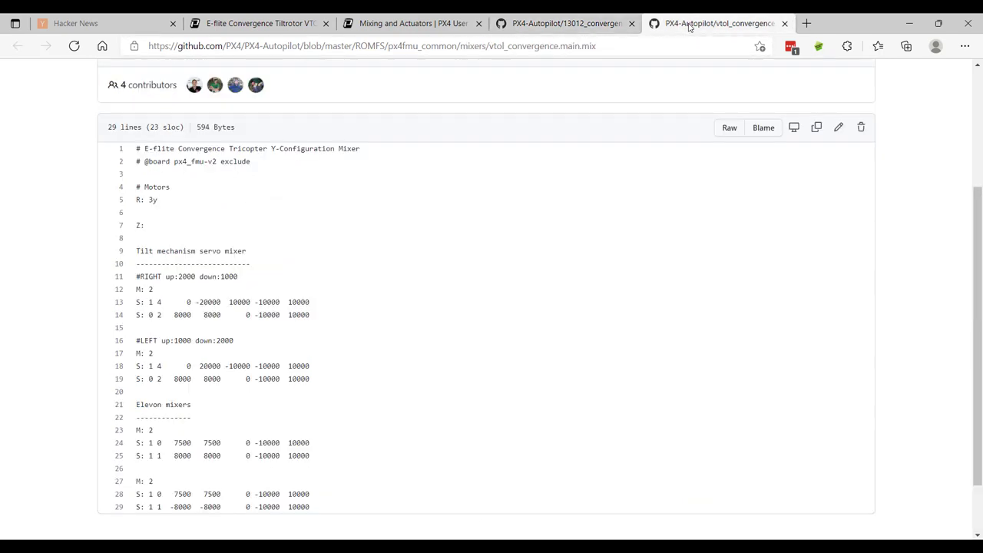
Scroll the vtol_convergence.main.mix file down to the tilt servo and elevon mixer lines
{"action": "scroll", "scroll_direction": "down", "scroll_amount": 3}
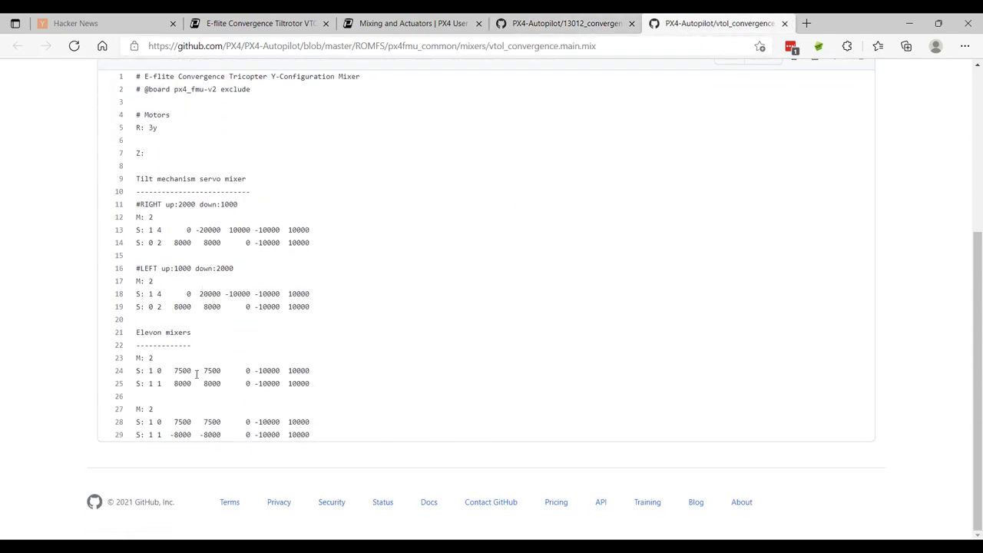
{"action": "mouse_move", "coordinate": [168, 344]}
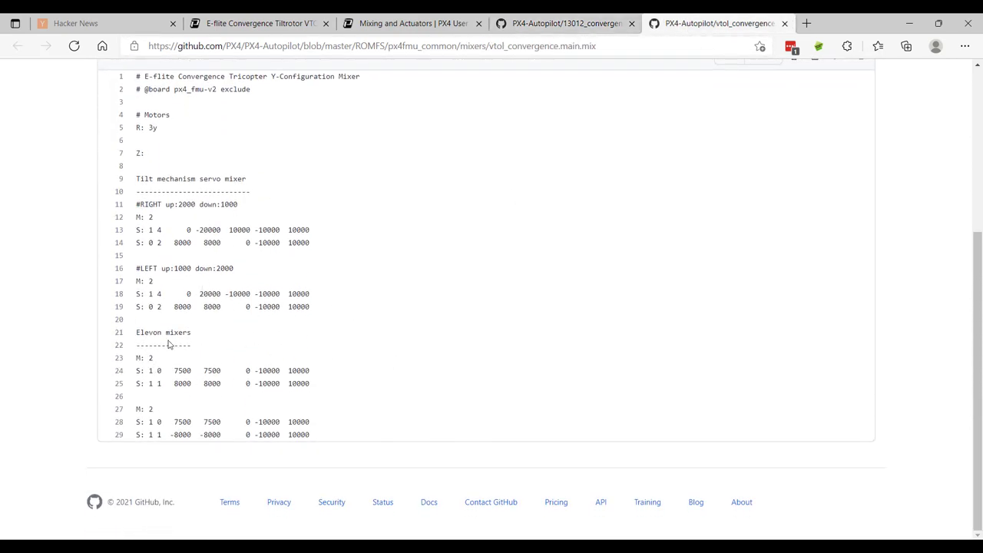
{"action": "mouse_move", "coordinate": [203, 388]}
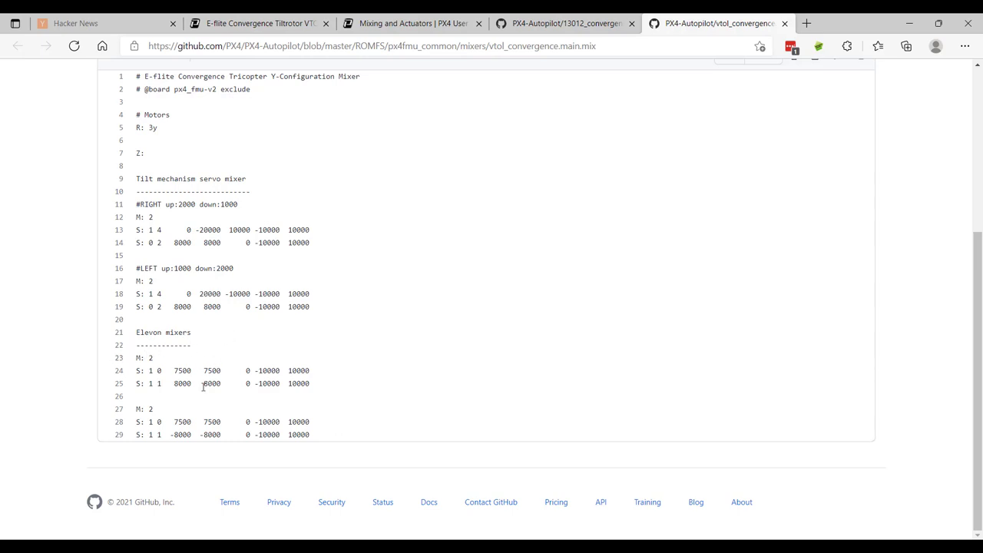
{"action": "mouse_move", "coordinate": [195, 380]}
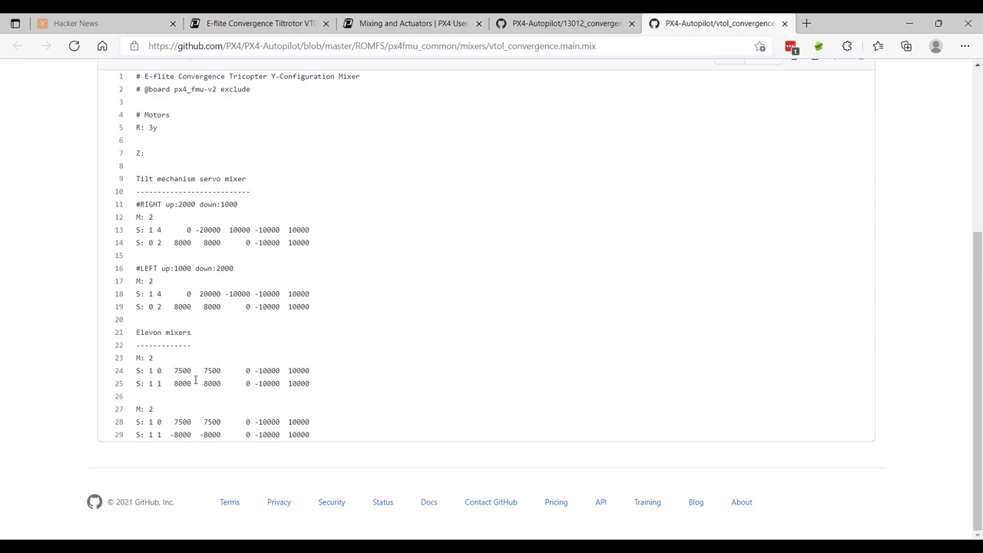
{"action": "mouse_move", "coordinate": [388, 381]}
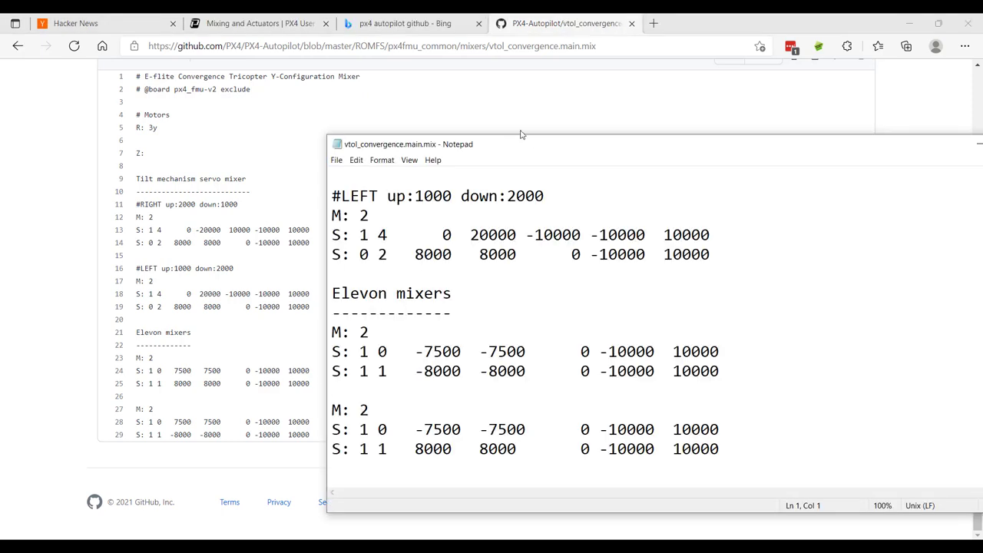
{"action": "mouse_move", "coordinate": [534, 147]}
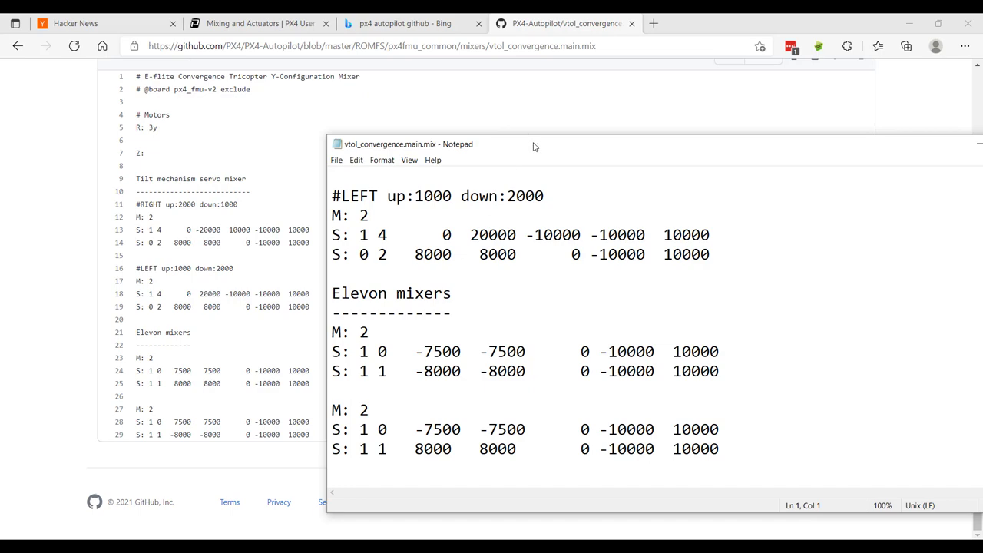
Position the local vtol_convergence.main.mix Notepad window beside the GitHub file and click into its text
{"action": "left_click_drag", "start_coordinate": [535, 145], "coordinate": [553, 113]}
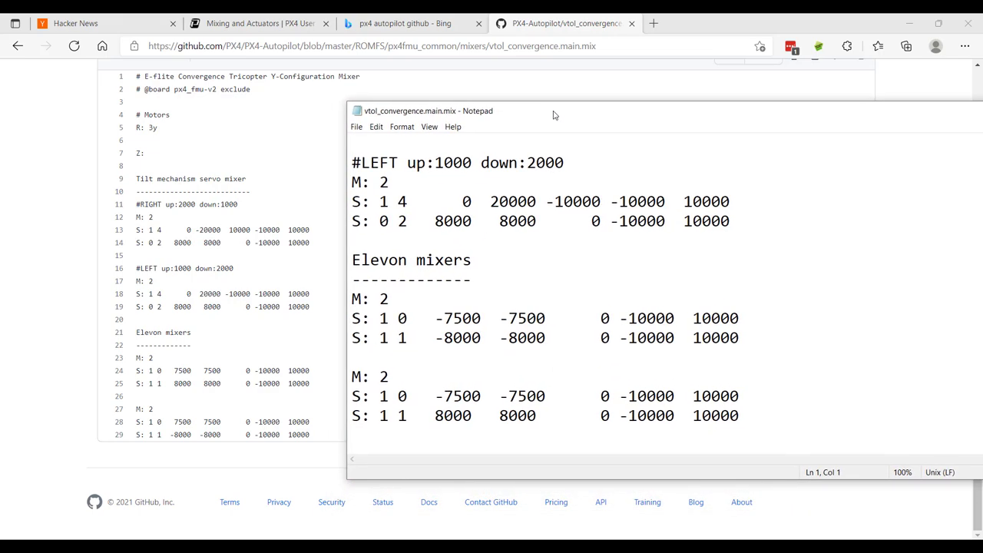
{"action": "left_click_drag", "start_coordinate": [553, 110], "coordinate": [533, 110]}
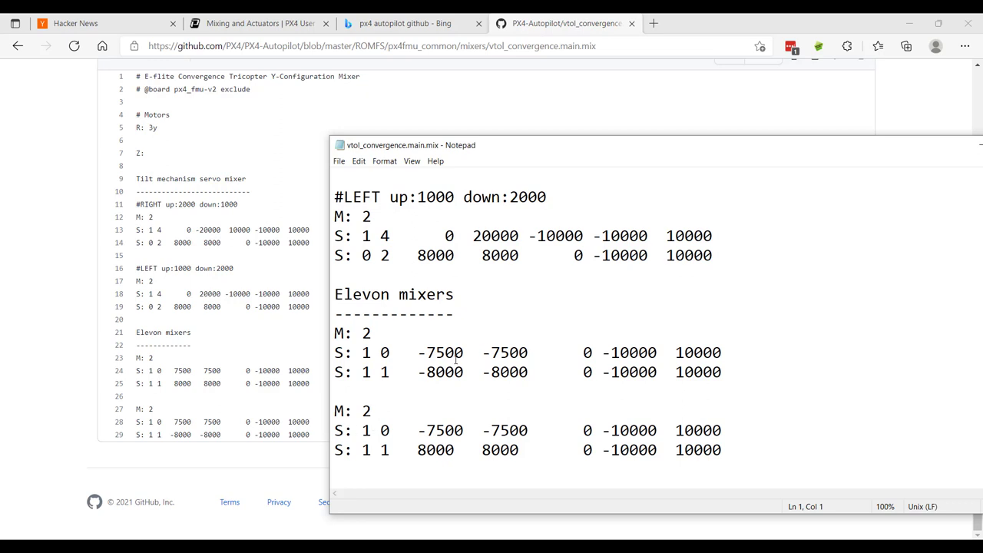
{"action": "left_click", "coordinate": [722, 371]}
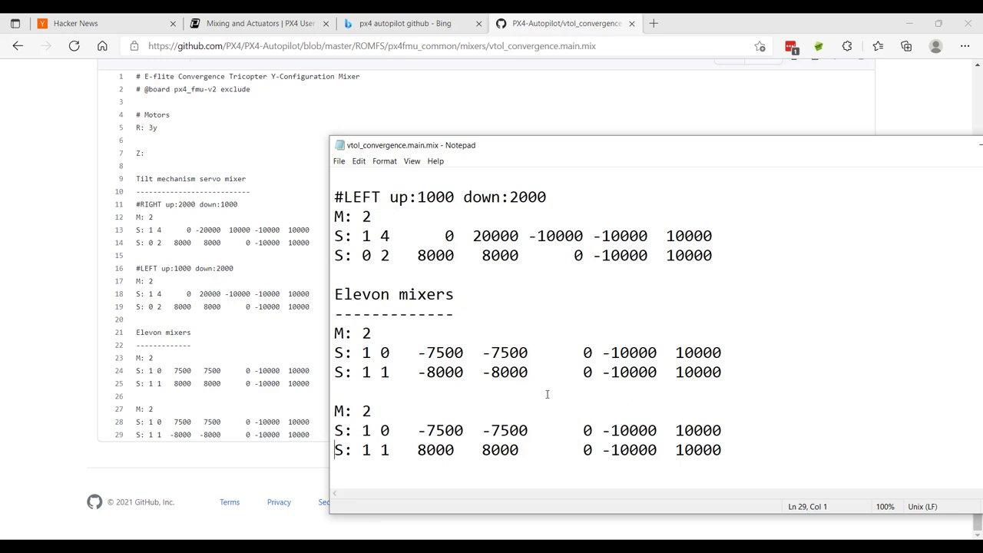
{"action": "mouse_move", "coordinate": [652, 150]}
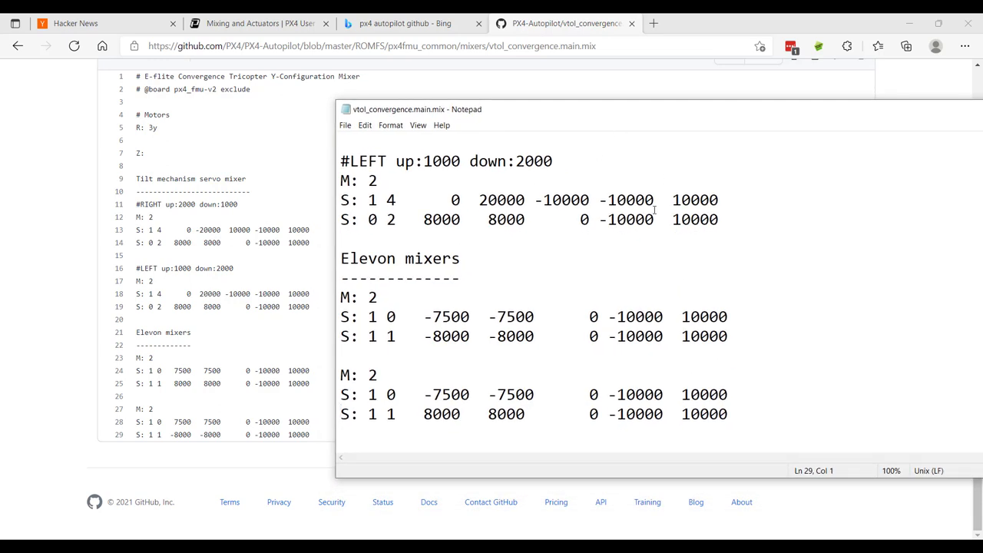
{"action": "mouse_move", "coordinate": [578, 367]}
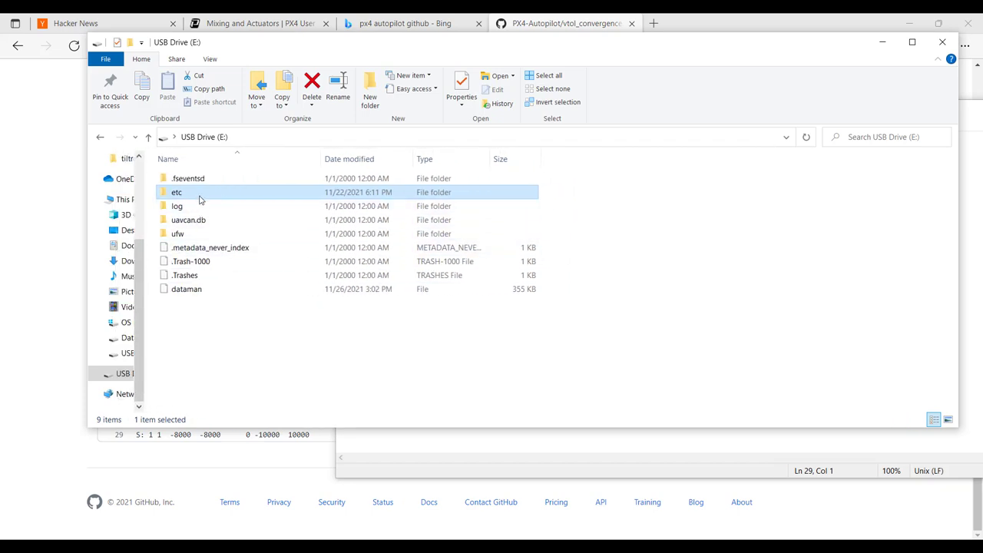
{"action": "mouse_move", "coordinate": [177, 192]}
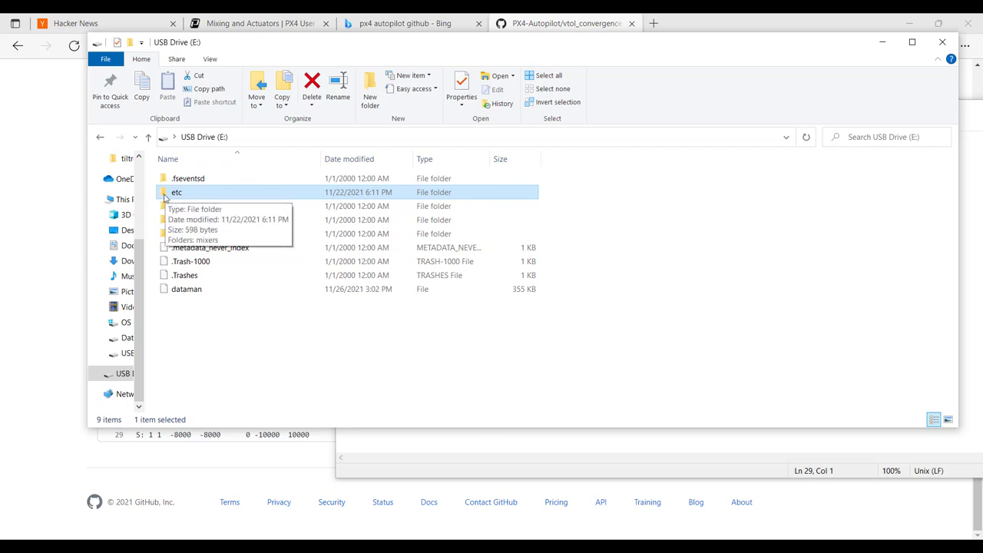
Open etc and then mixers on USB Drive (E:) to reach vtol_convergence.main.mix
{"action": "double_click", "coordinate": [176, 192]}
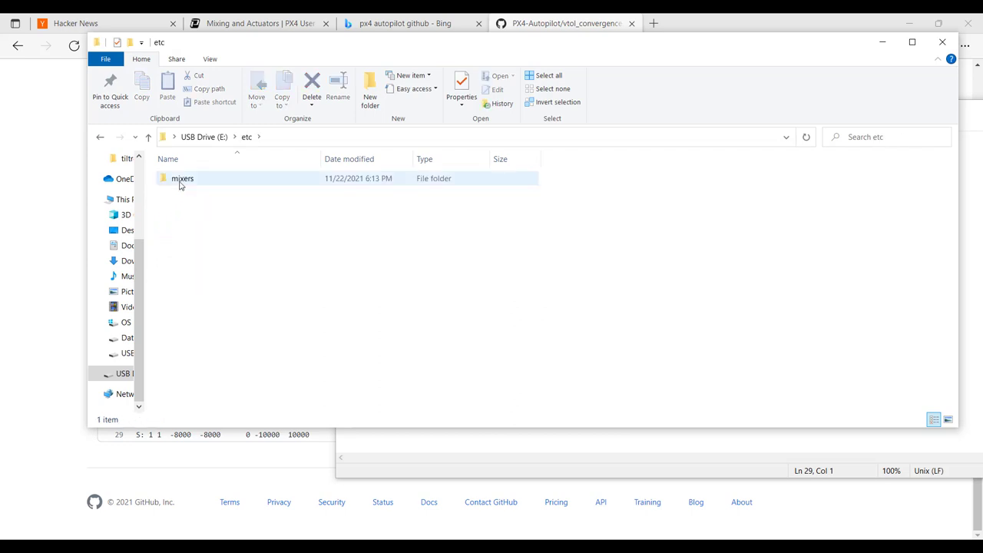
{"action": "double_click", "coordinate": [182, 178]}
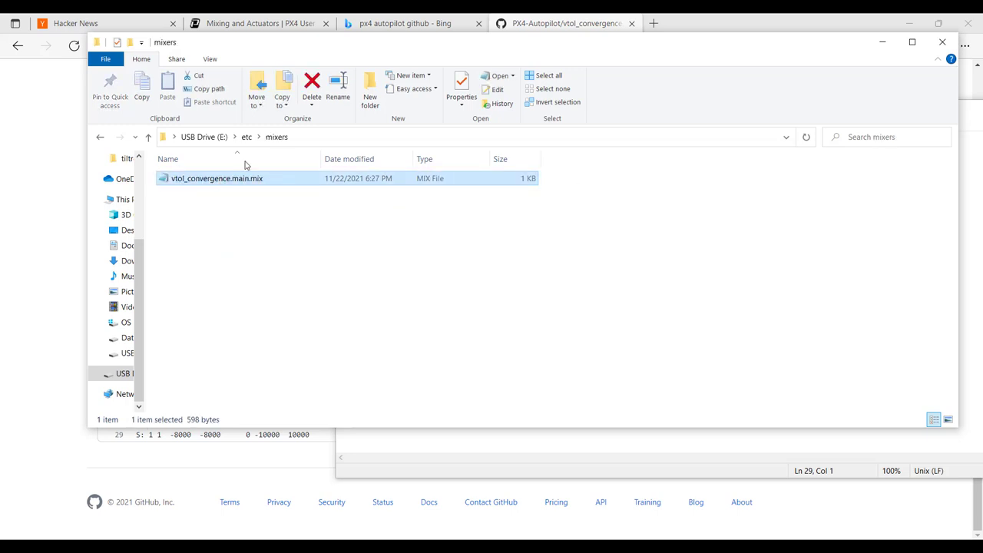